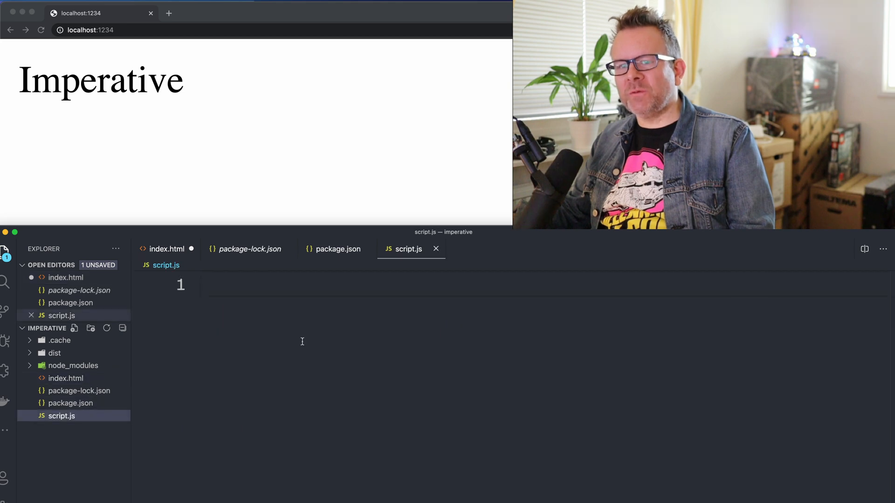
- Bring up index.html and start a blank line below the Imperative div
click(166, 249)
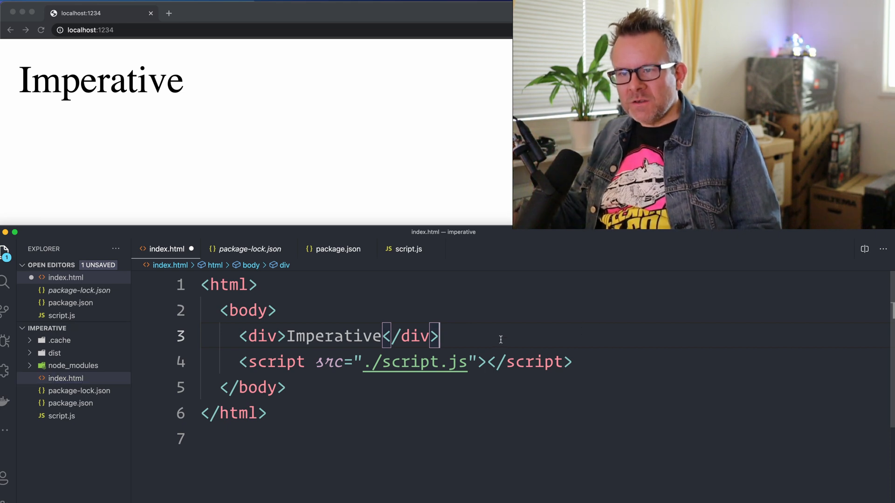
key(Enter)
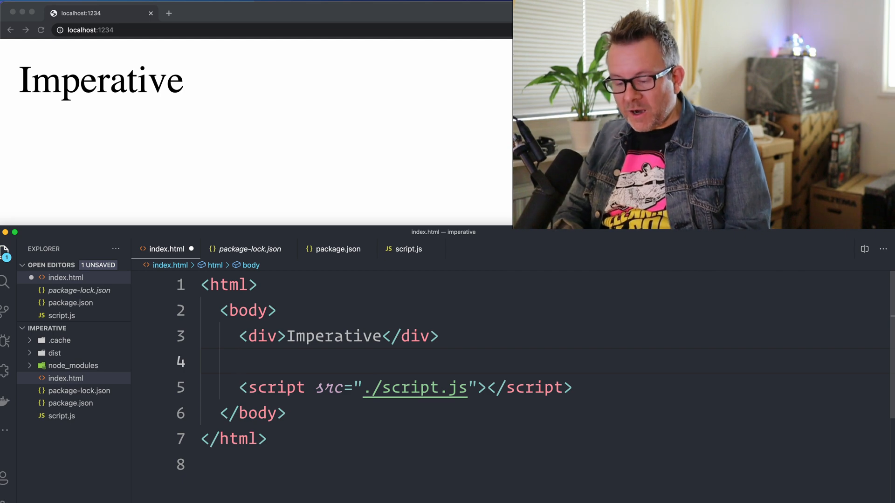
- Add <button class="btn">Click me!</button> and <div class="output">-</div>, then save
text(<button)
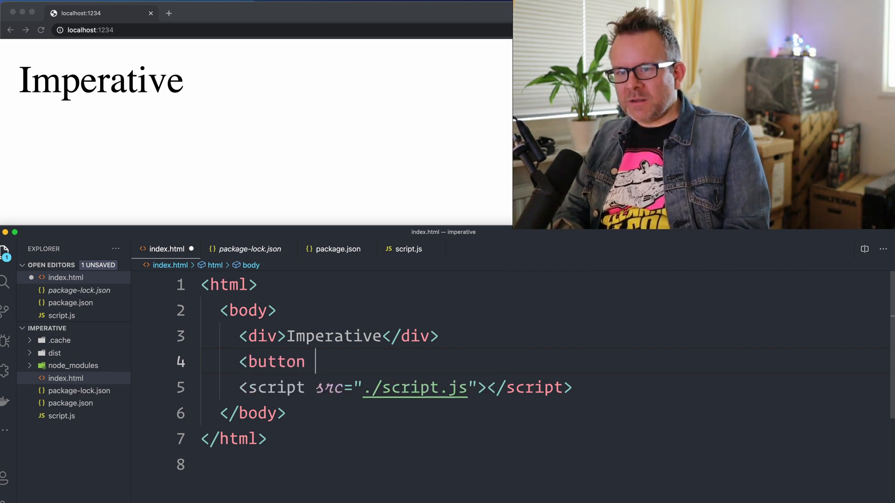
text(class="")
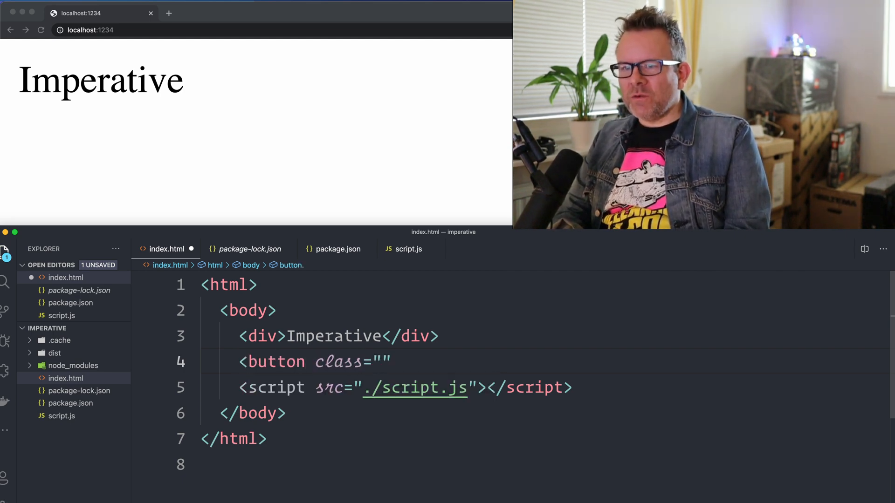
text(btn></button>)
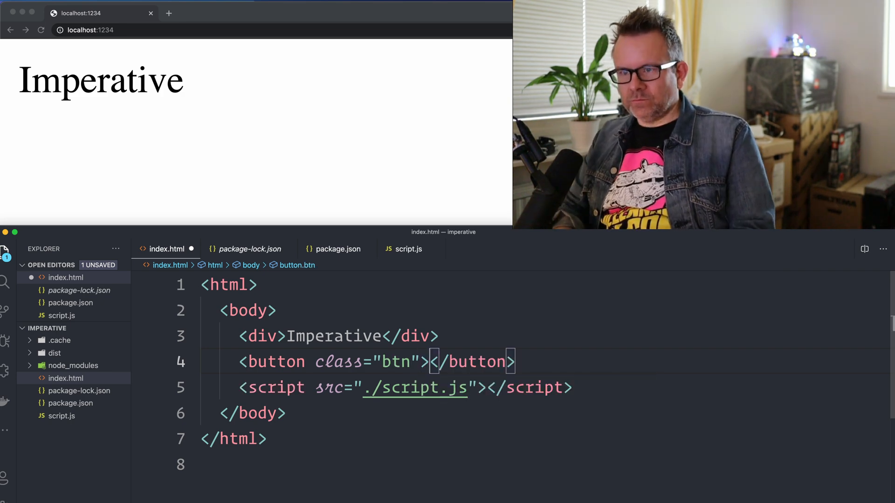
text(Click)
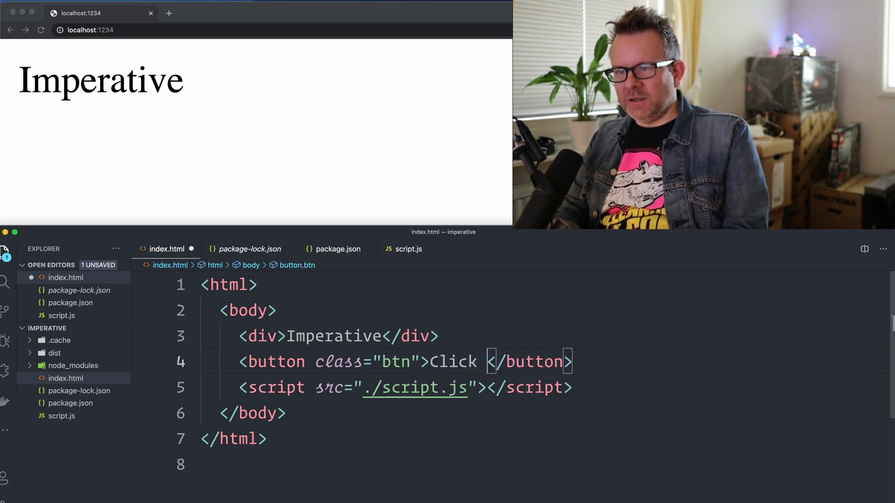
text(me!)
text(<)
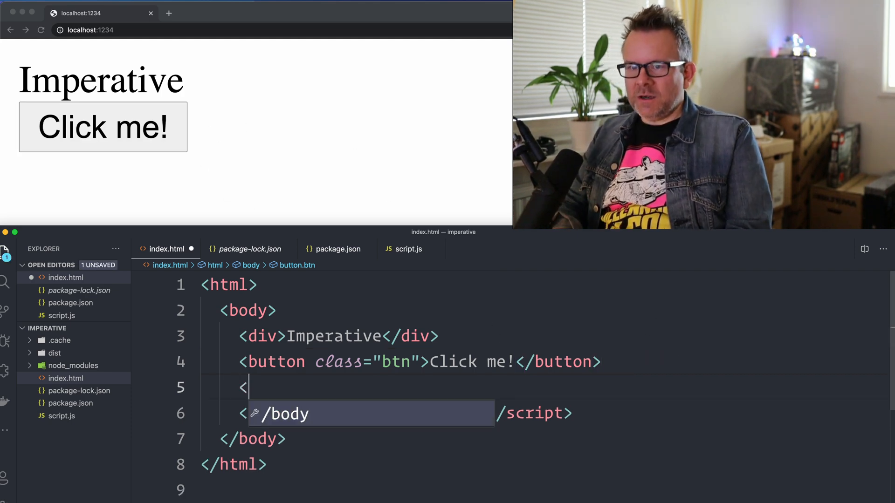
text(div class="output"></div>)
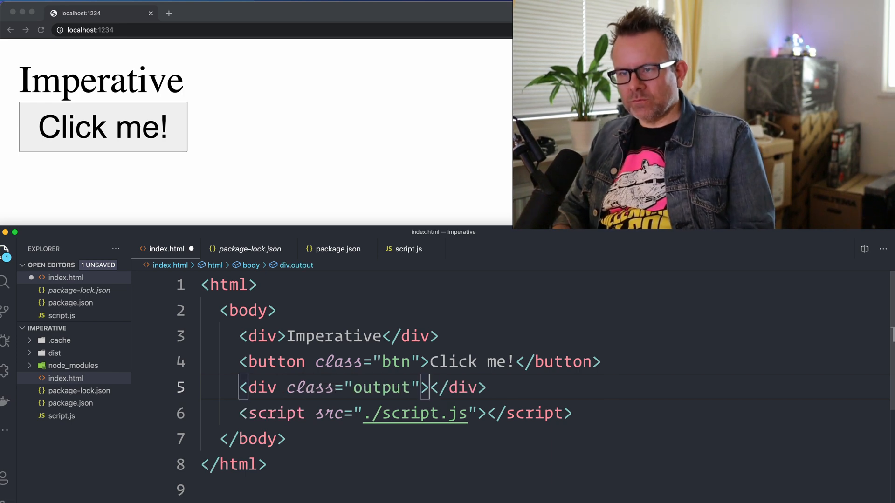
text(-)
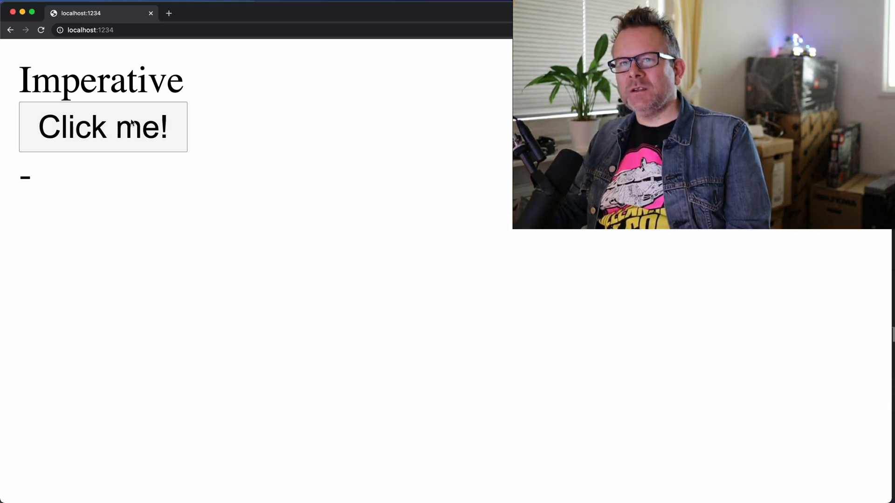
mouse_move(68, 206)
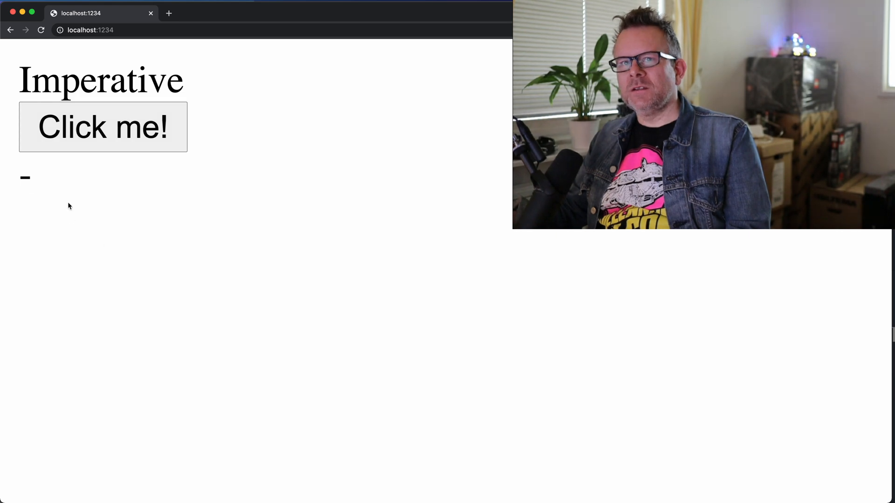
mouse_move(399, 225)
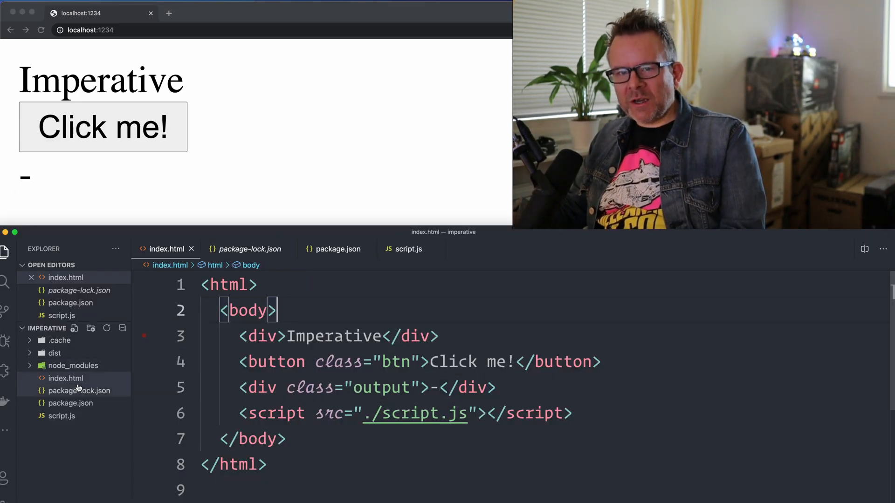
- Bring the empty script.js into the editor from the Explorer sidebar
click(61, 415)
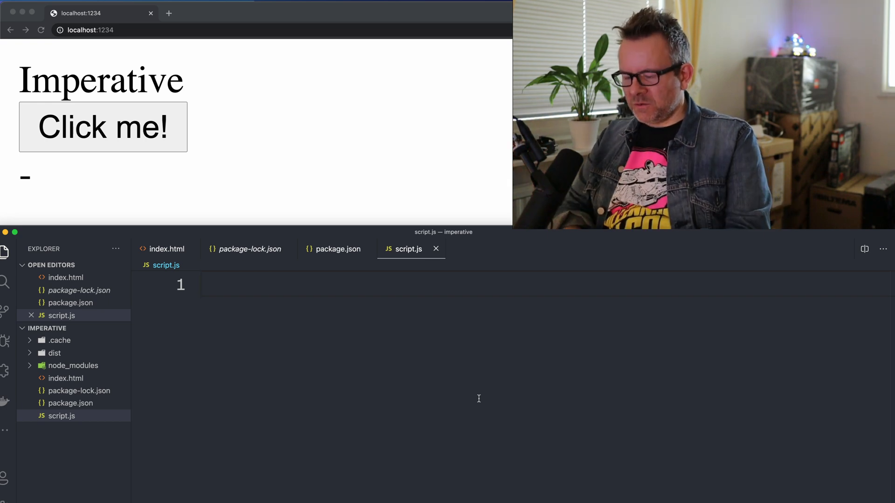
- Declare const btn = document.querySelector(".btn") and const output = document.querySelector(".output")
text(const)
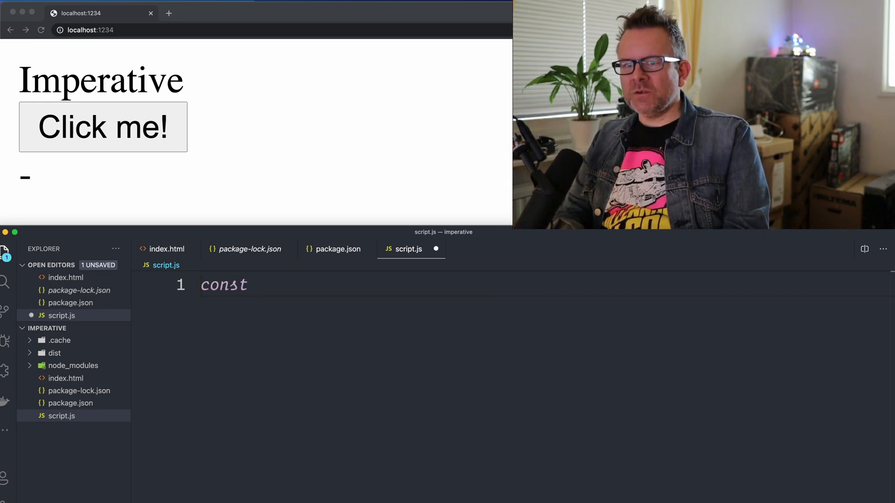
text(btn = document.querySelector()
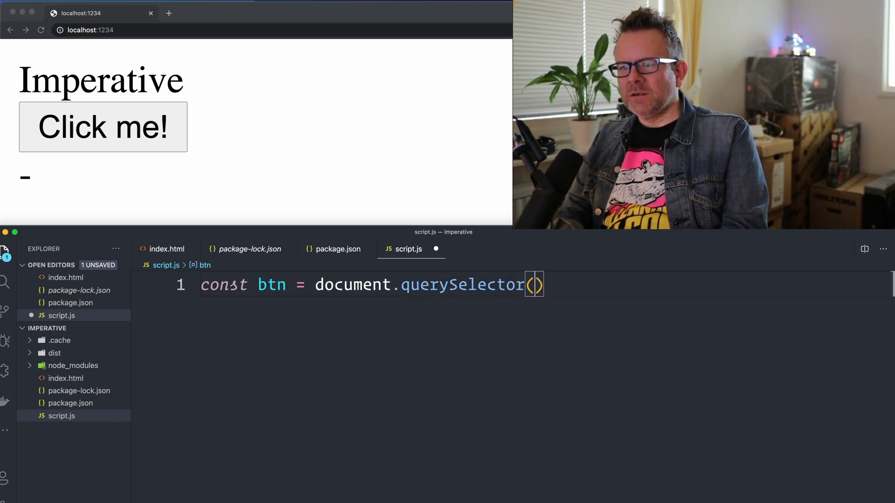
text("")
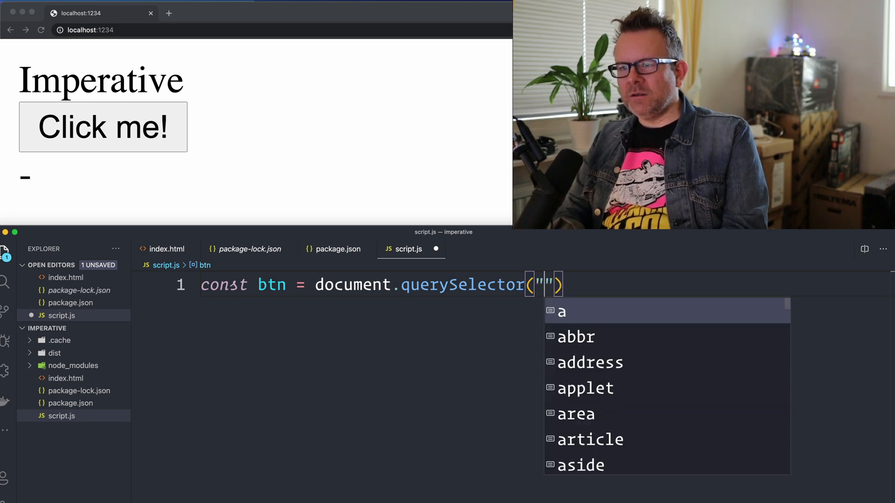
text(.btn)
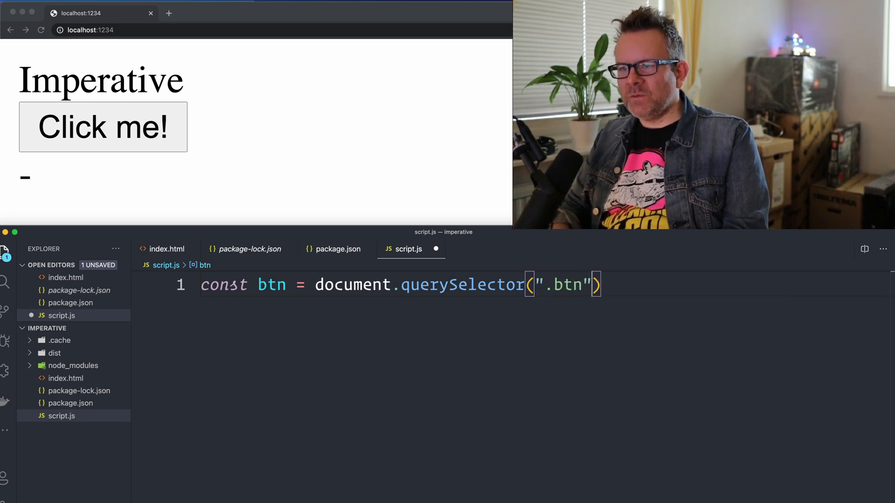
text(M)
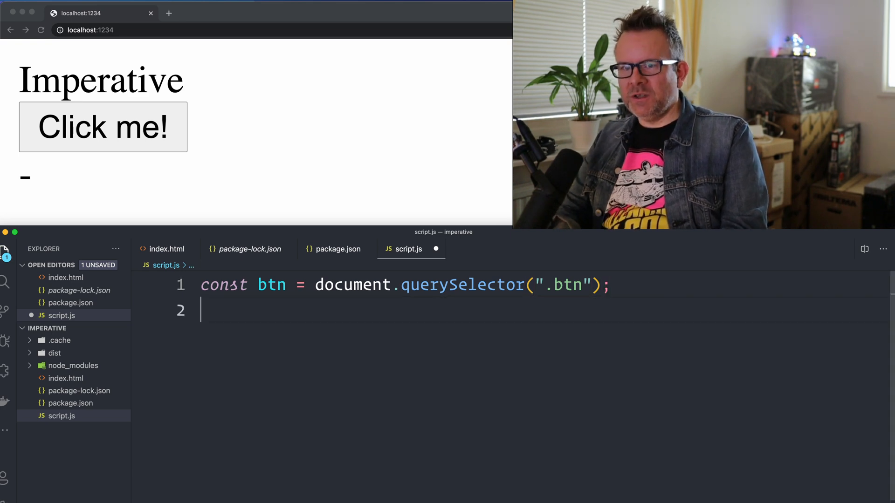
text(const output =)
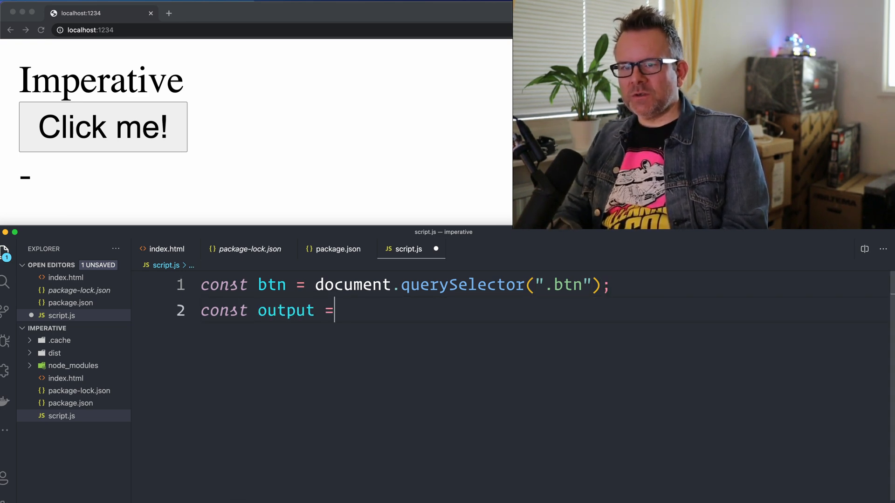
text(document.querySelector()
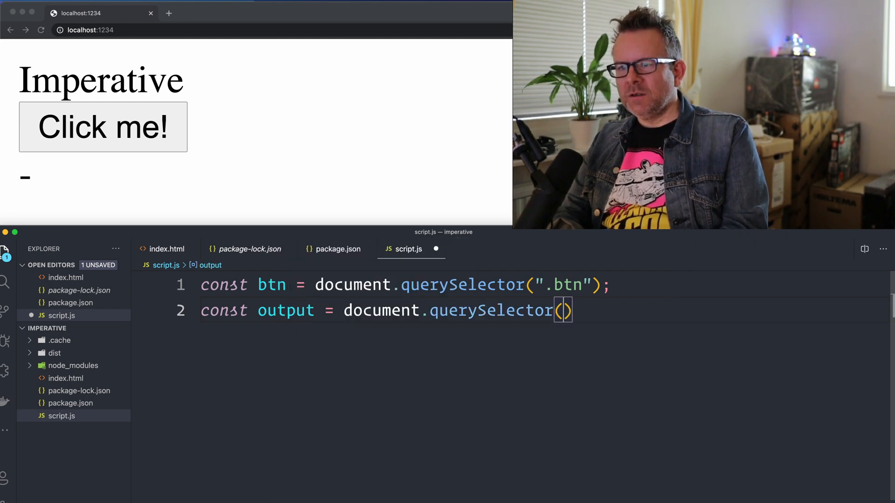
text(".output")
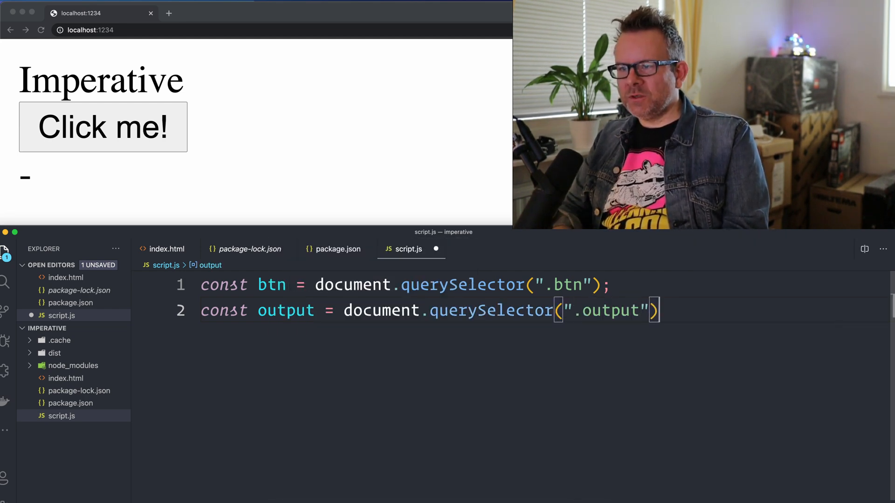
text(;)
key(Enter)
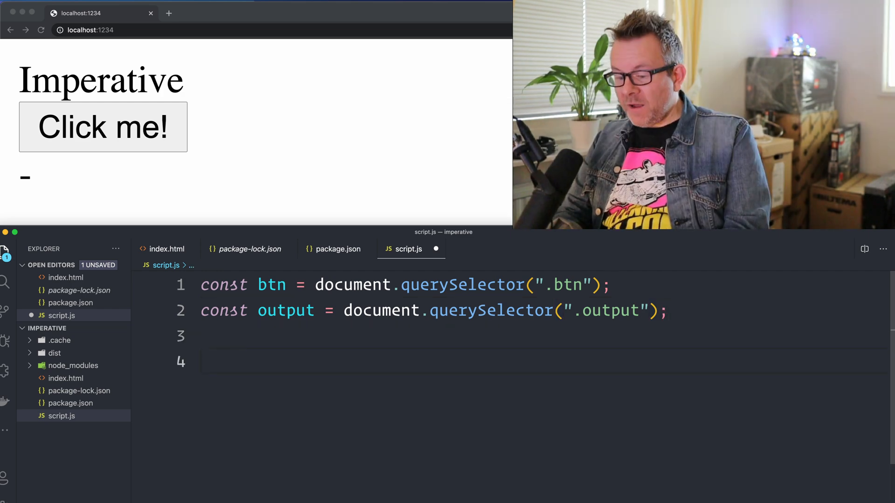
- Wire btn's click to handleButtonClick, which sets output.innerHTML = Math.random(), and save
text(btn.addEventListener("click", handleButtonClick);)
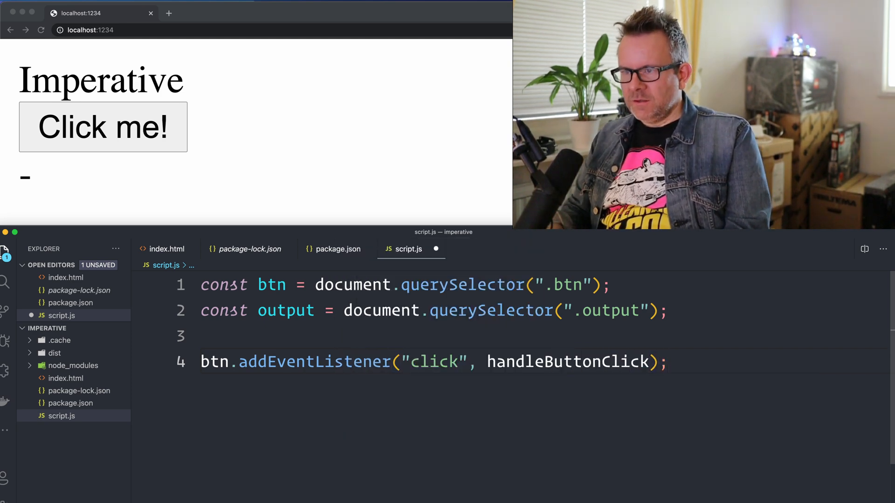
key(Enter)
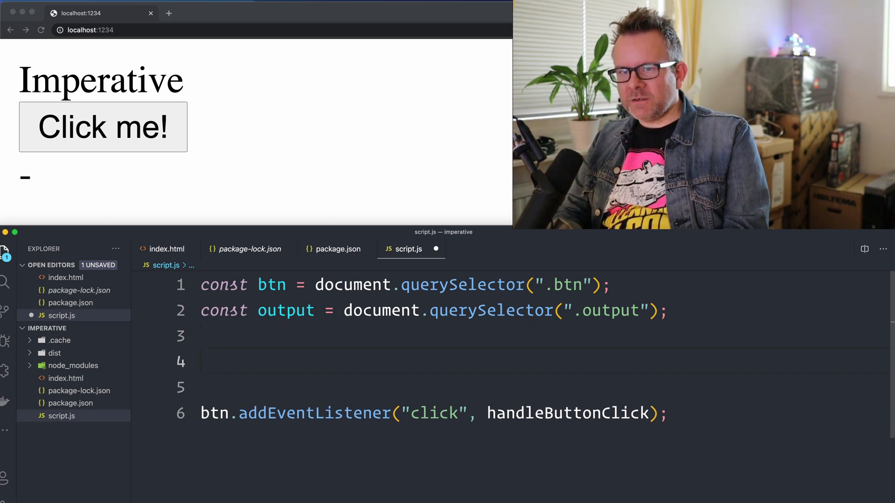
text(const handleButtonClick =)
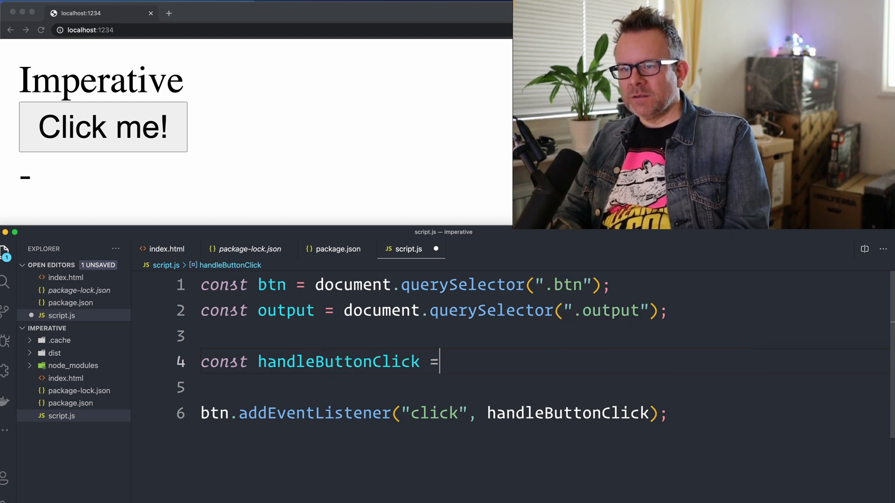
text(())
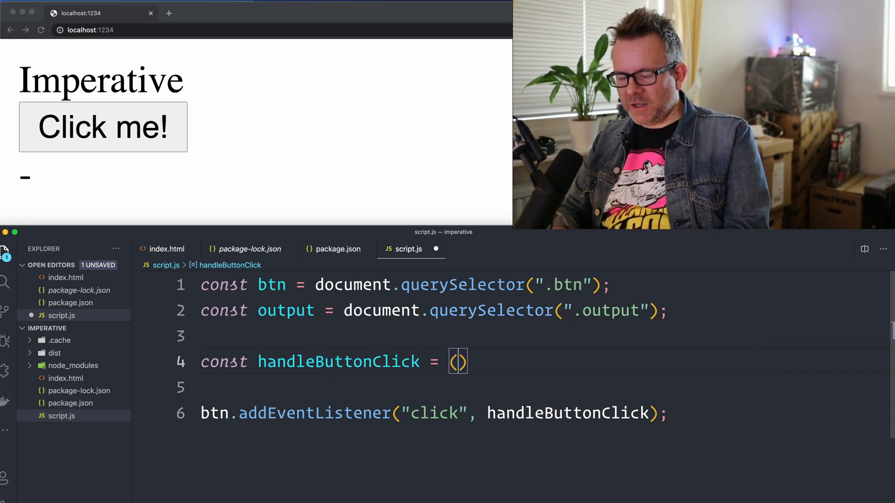
text(e)
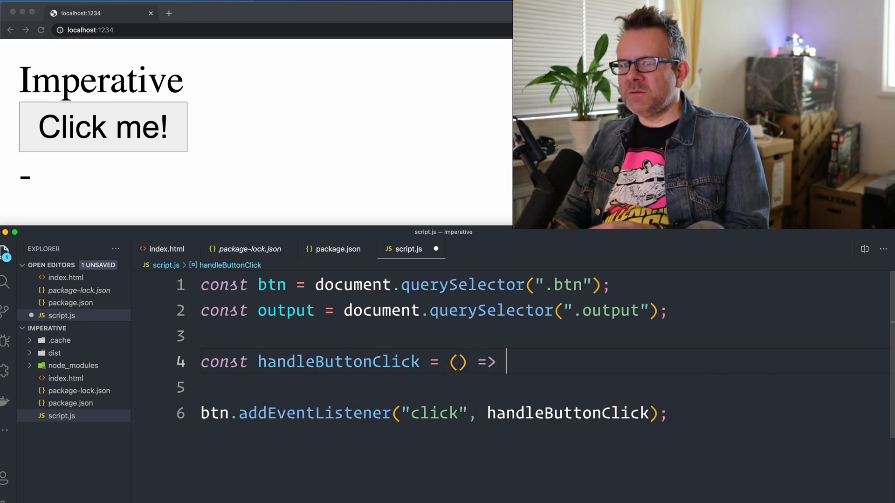
text({})
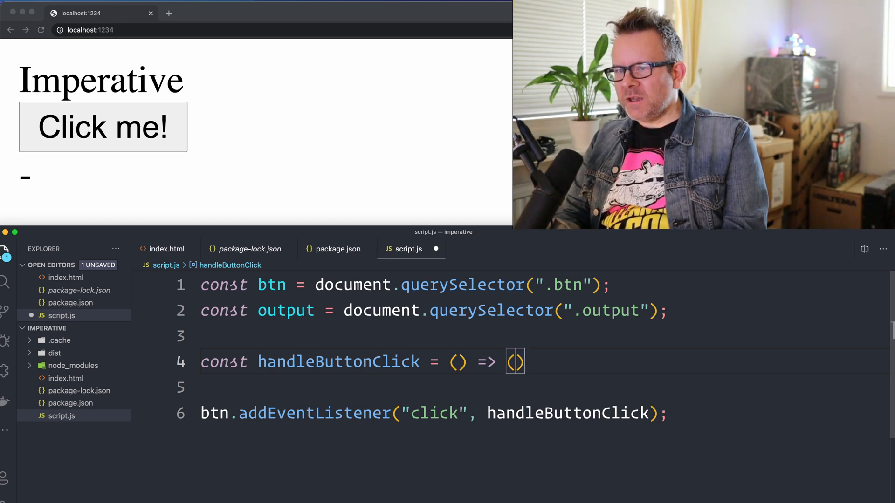
text(output.innerHTML =)
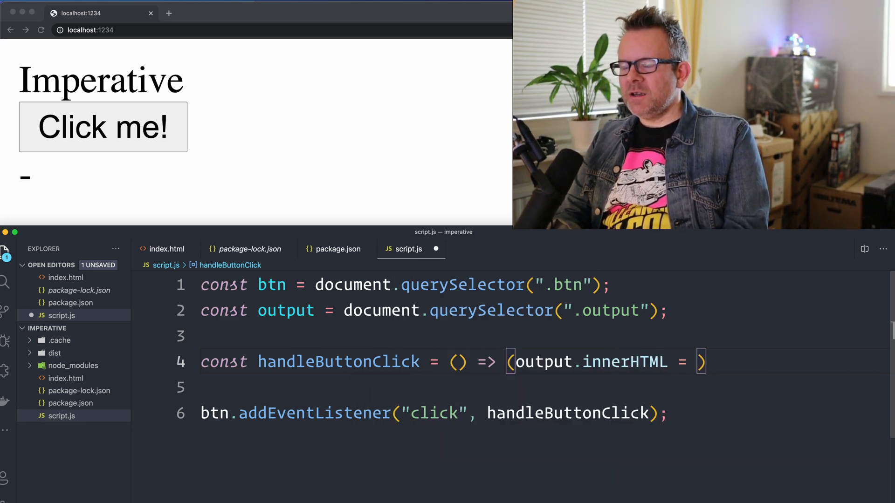
text(Math.random()
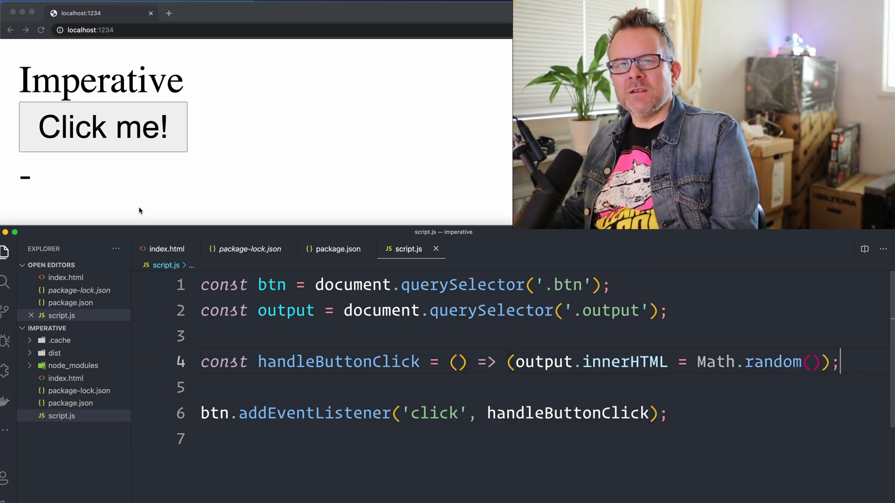
- Try Click me! in the browser three times, each showing a new random number
click(103, 127)
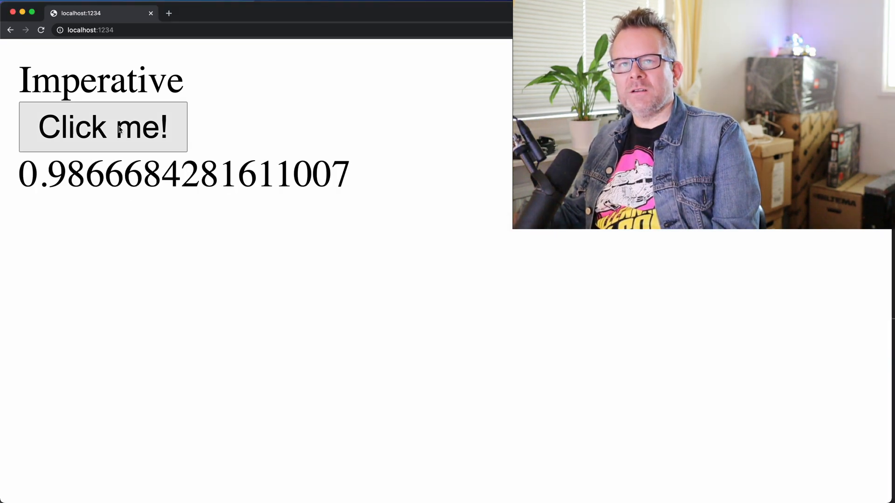
click(103, 127)
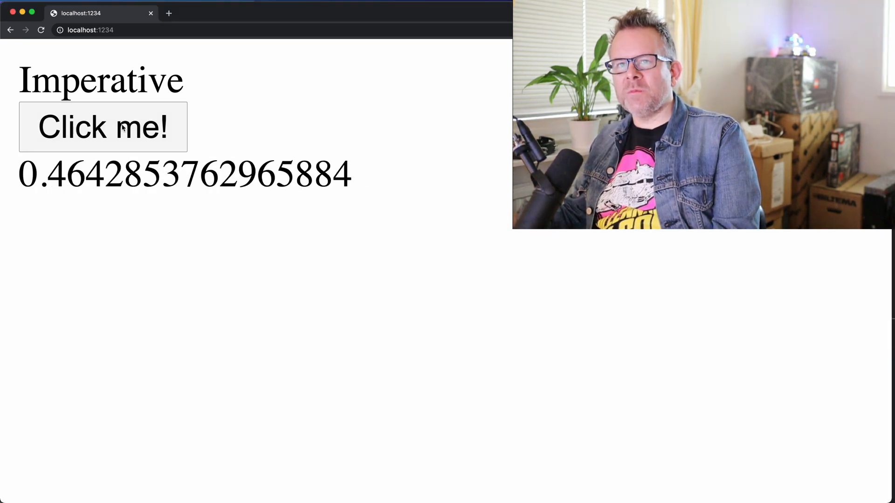
click(102, 127)
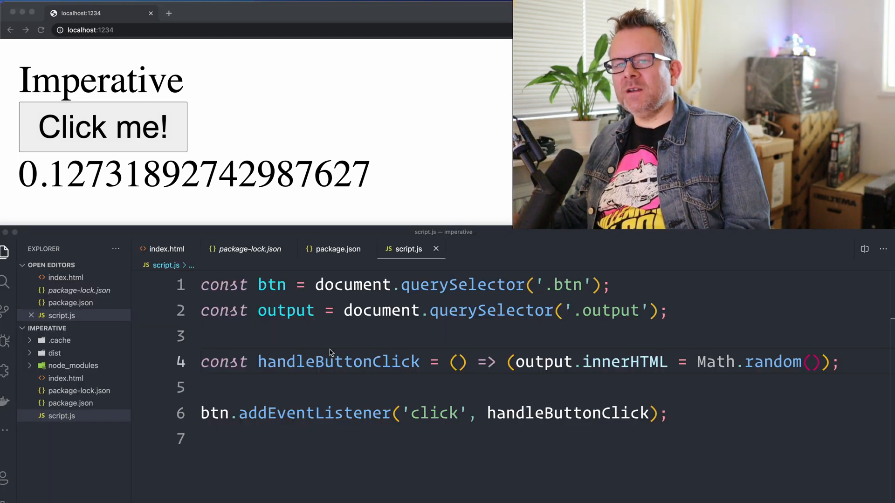
mouse_move(272, 325)
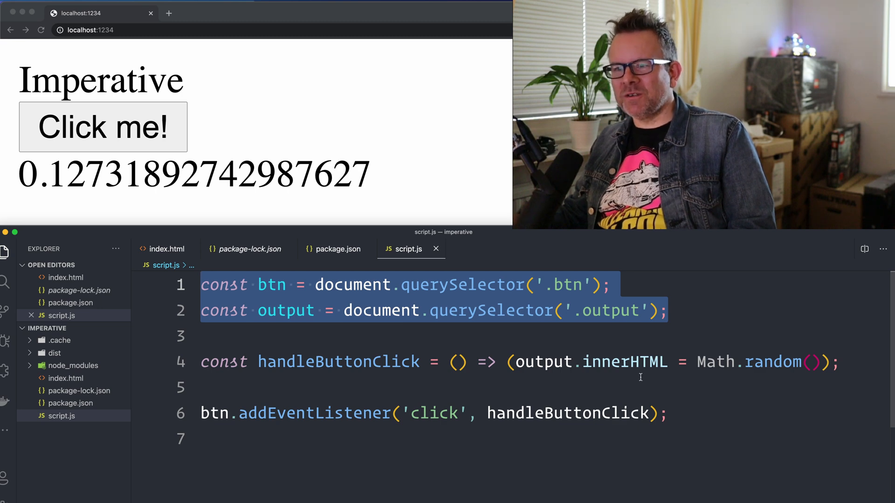
mouse_move(622, 362)
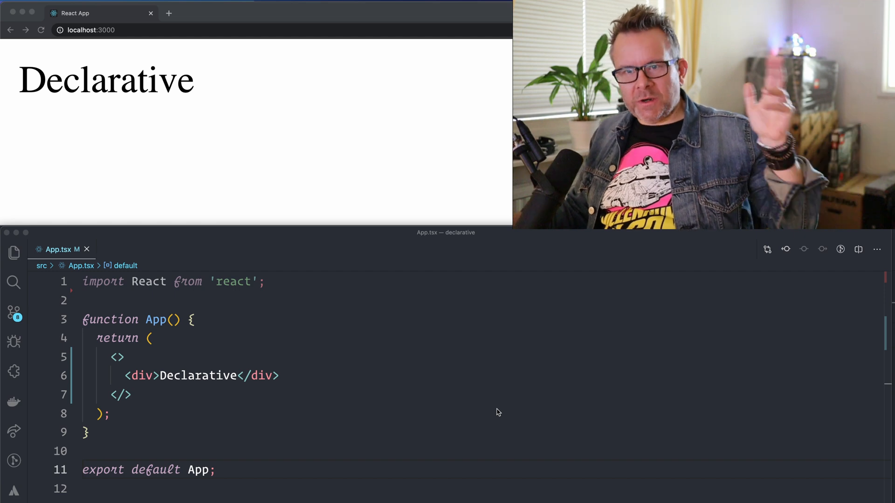
mouse_move(253, 400)
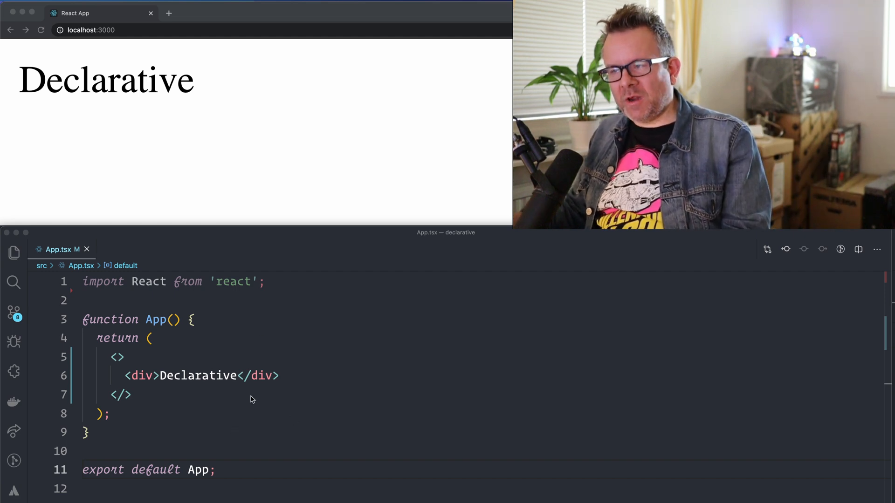
mouse_move(244, 381)
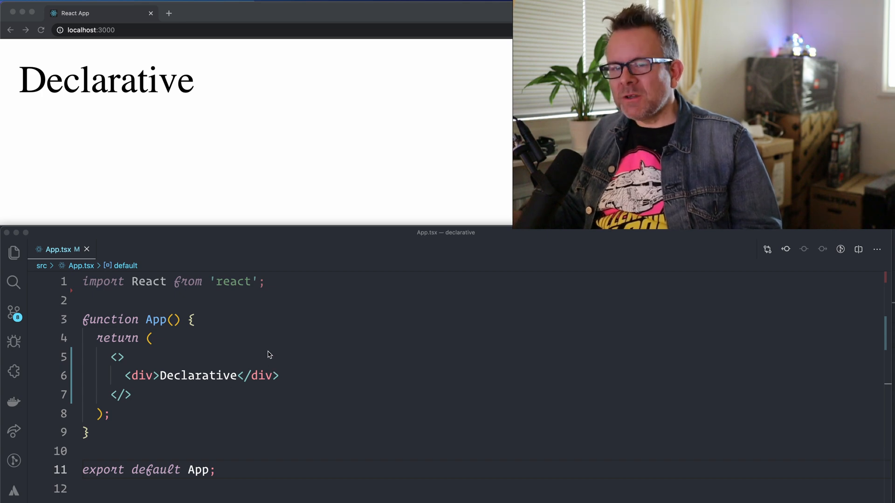
- In App.tsx, start a new line right after <div>Declarative</div>
scroll(down, 3)
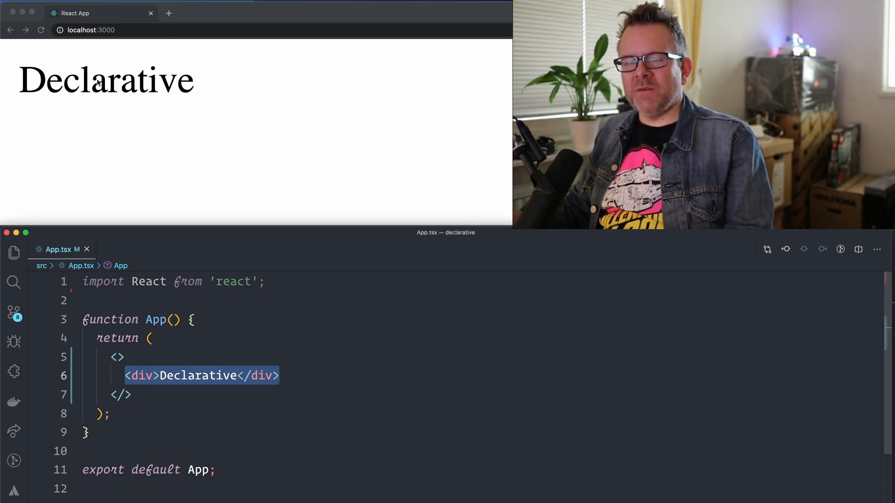
click(338, 370)
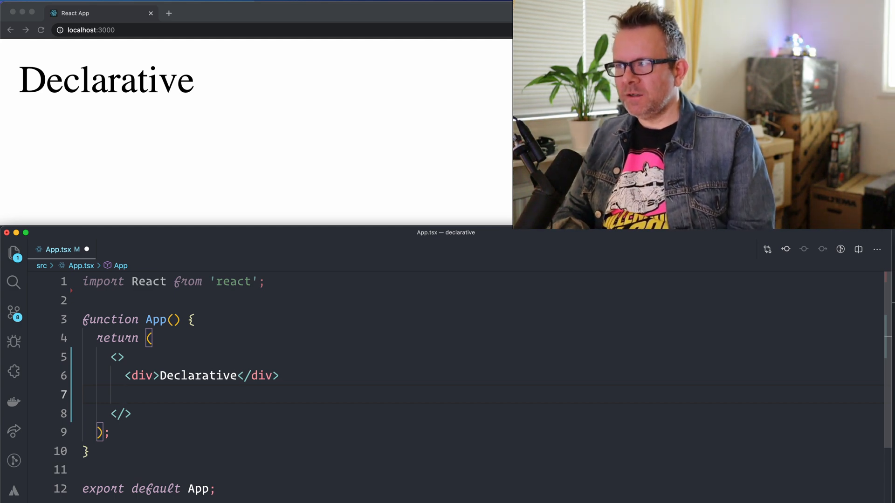
- Add <button onClick={handleButtonClick}>Click me!</button> and <div>{outPutText}</div> to the returned markup
text(<button in)
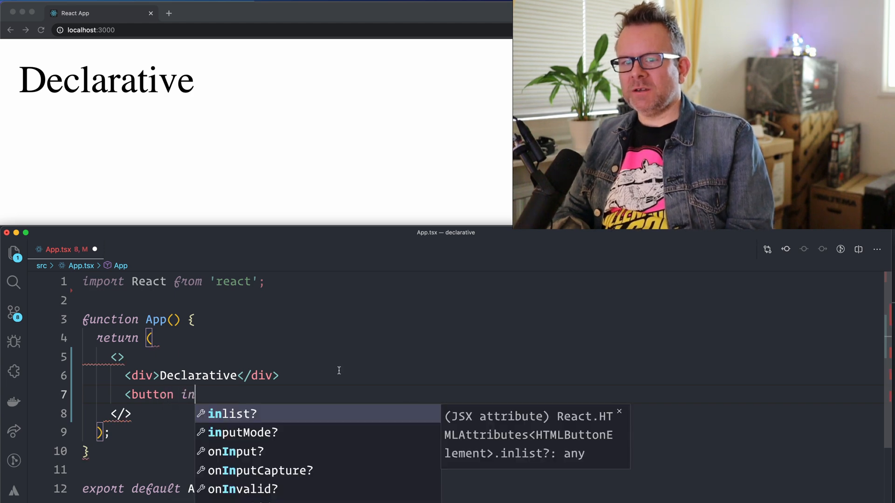
text(onClick={)
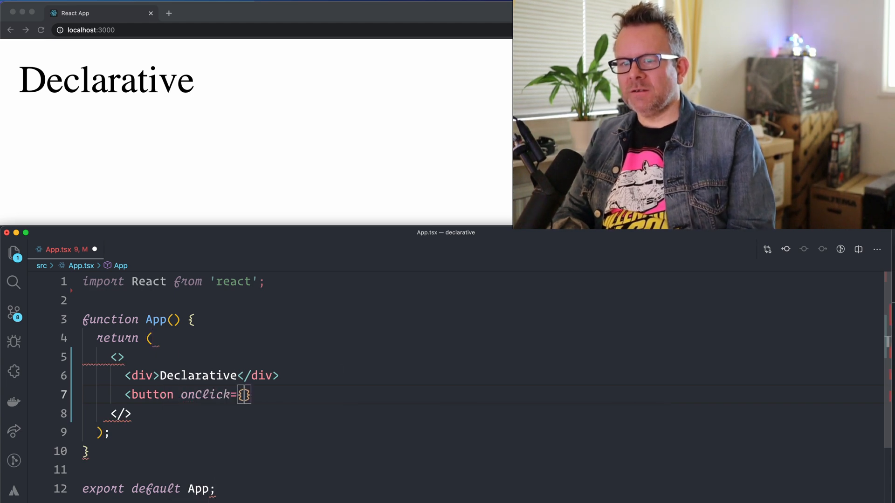
text(handleButton)
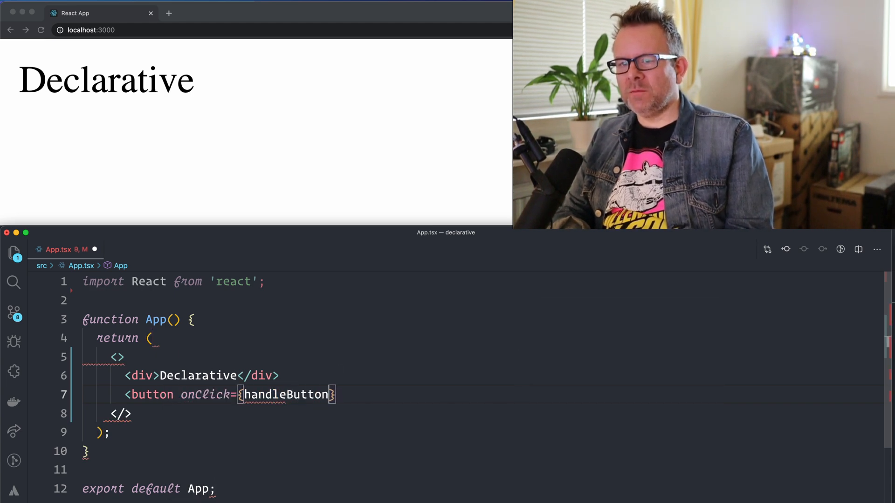
text(Click}>C</button>)
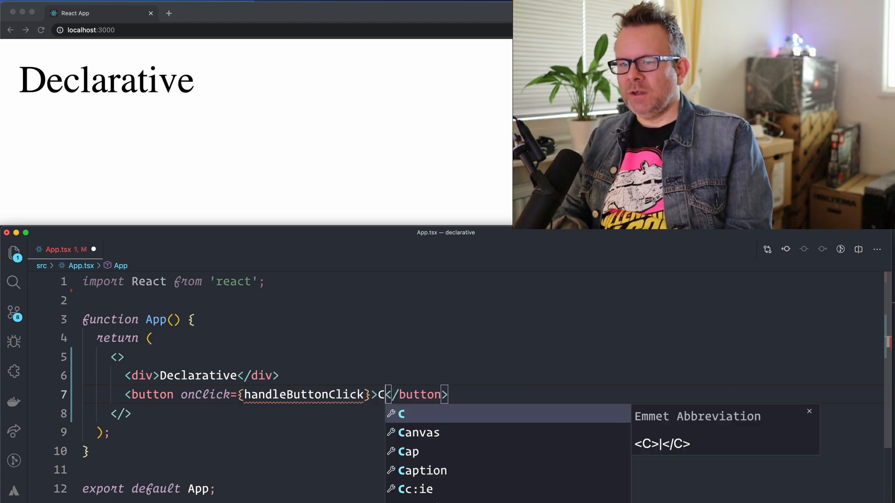
text(lick me!)
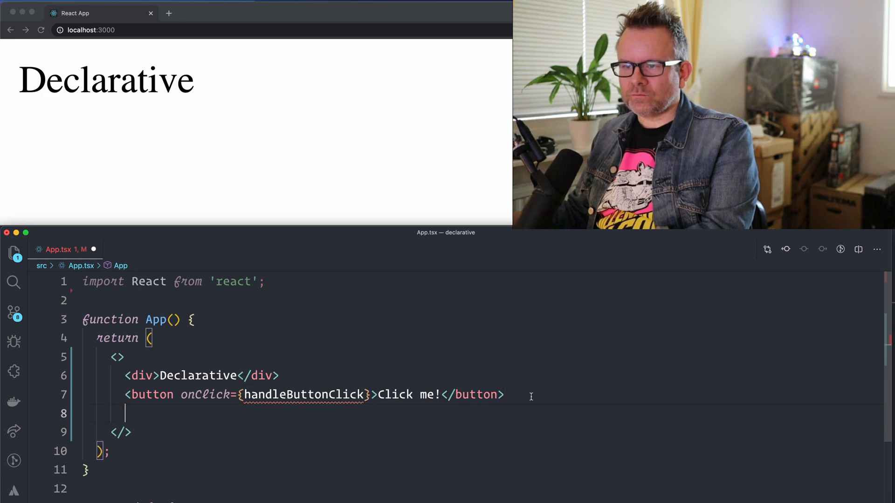
text(<div>{}</div>)
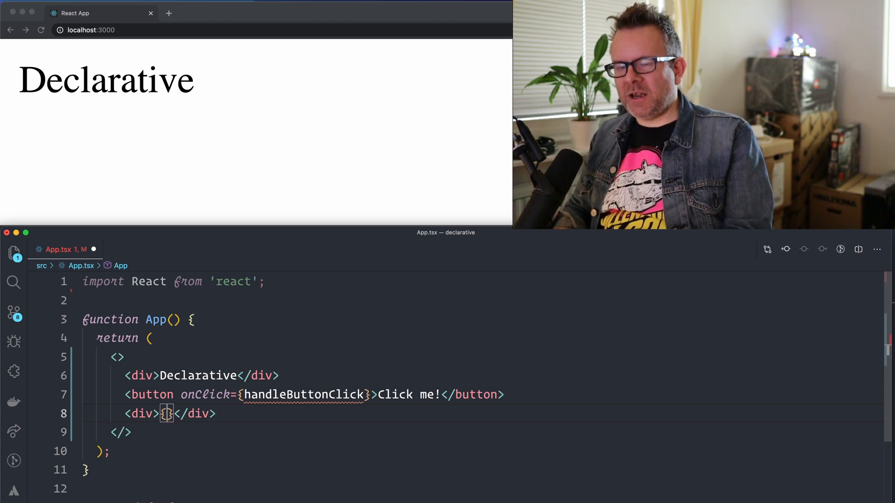
text(outPutText)
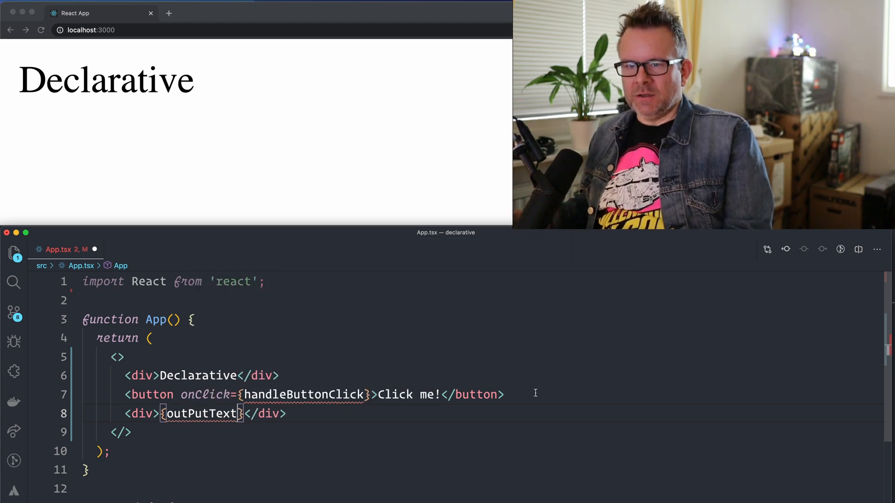
mouse_move(258, 303)
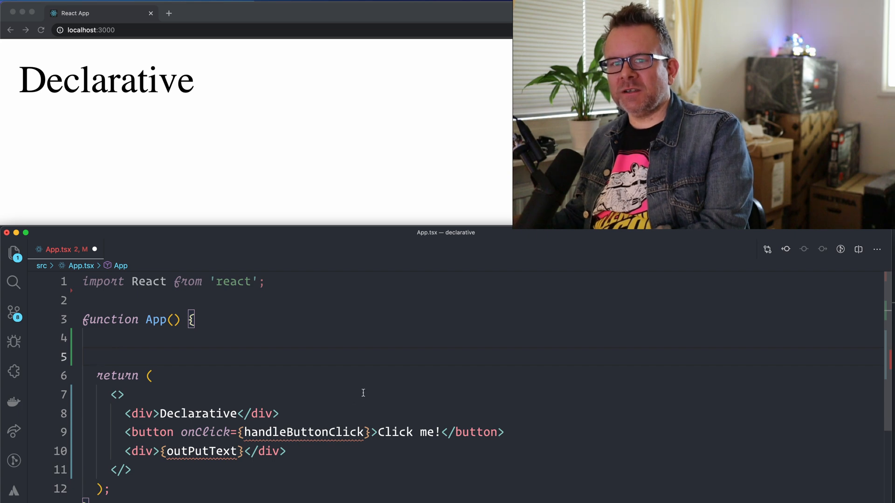
- Declare const [outPutText, setOutPutText] = React.useState<string | number>("-")
text(c)
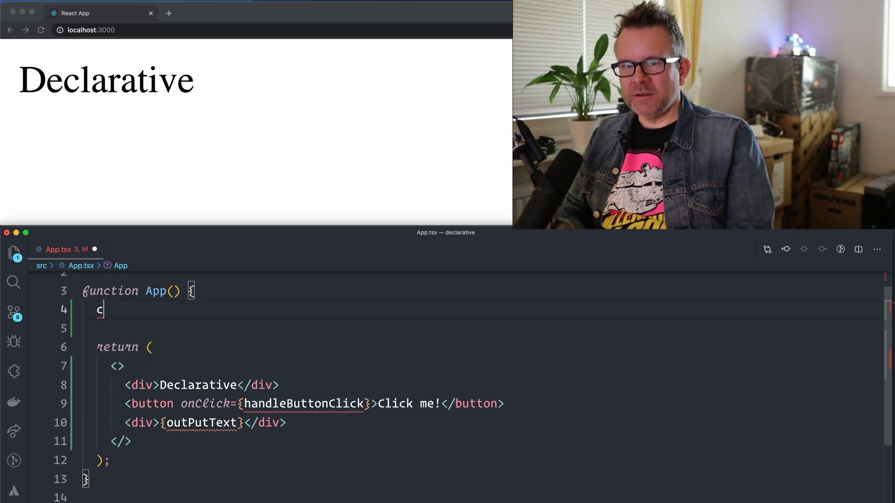
text(onst [])
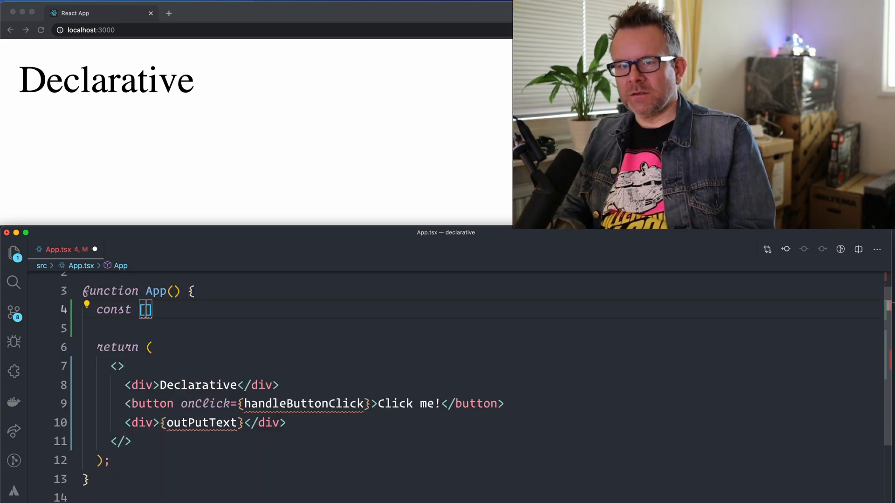
text(outPutText, set)
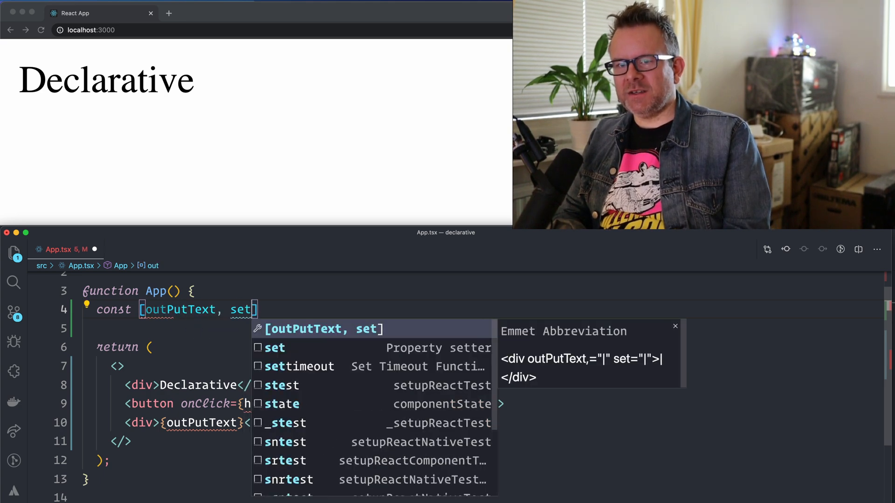
text(OutPutText)
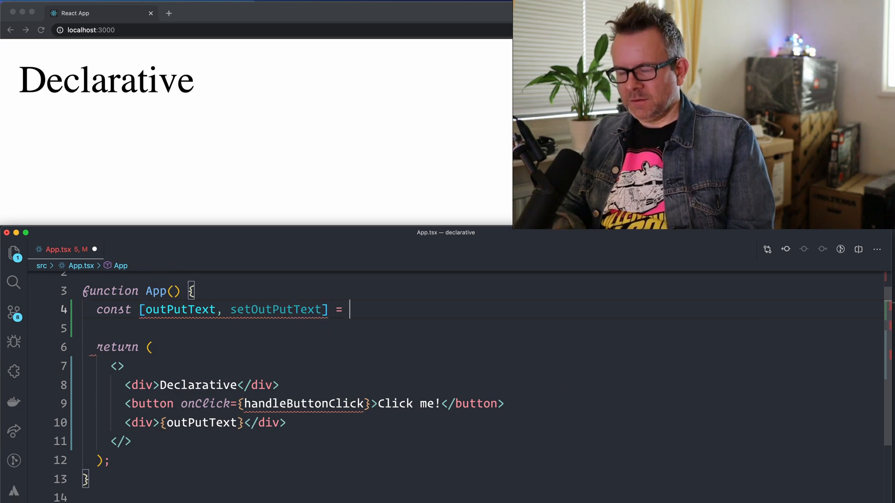
text(React.useState()
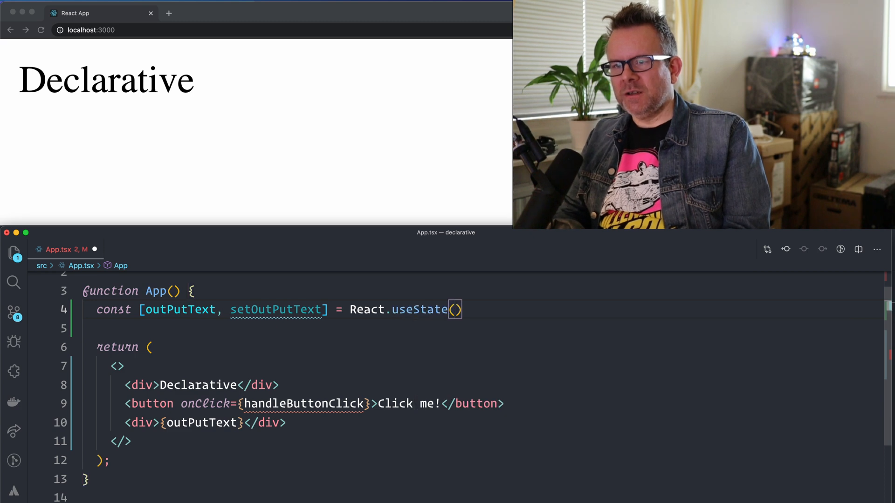
text(<>)
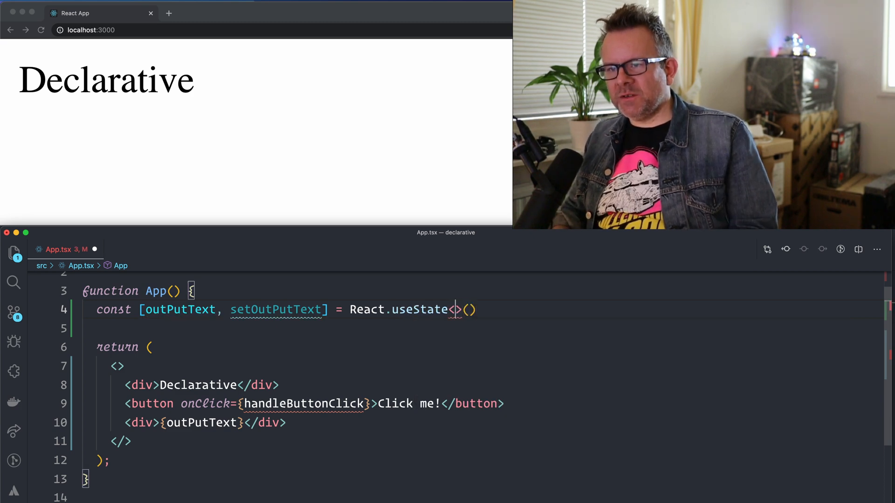
text(string | n)
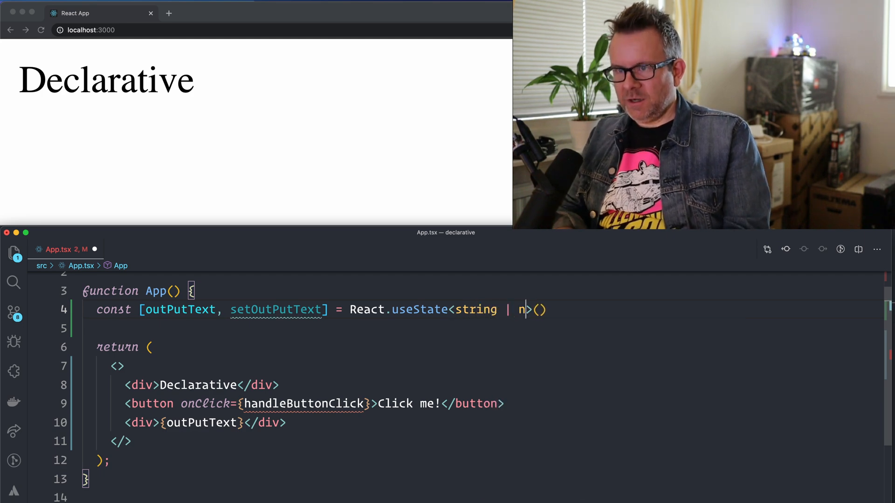
text(umber)
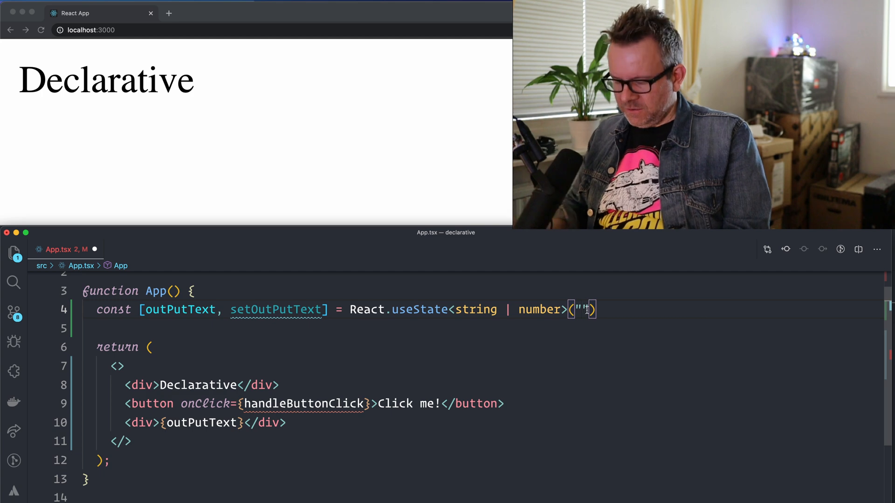
text(-)
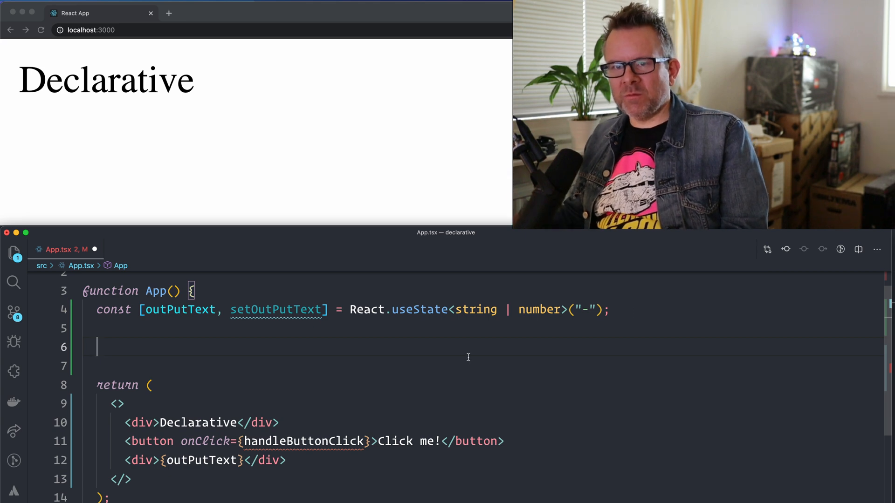
- Define const handleButtonClick = (): void => setOutPutText(Math.random()) and save
scroll(down, 3)
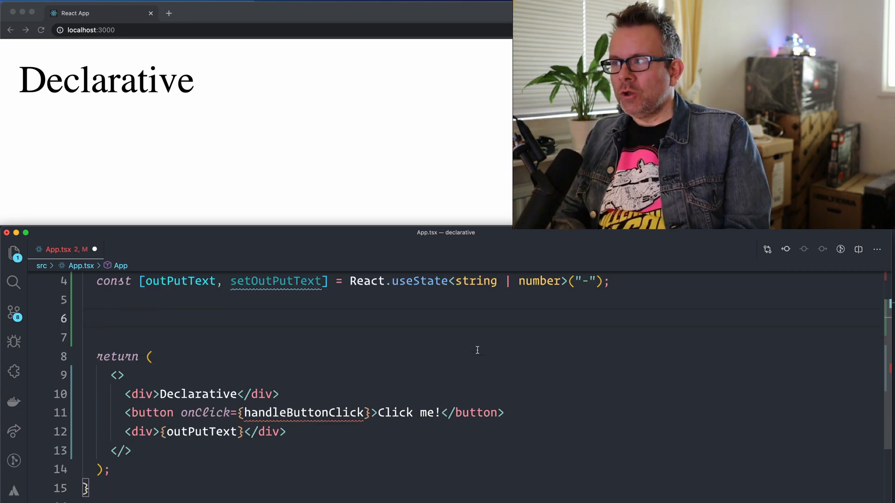
text(const handleb)
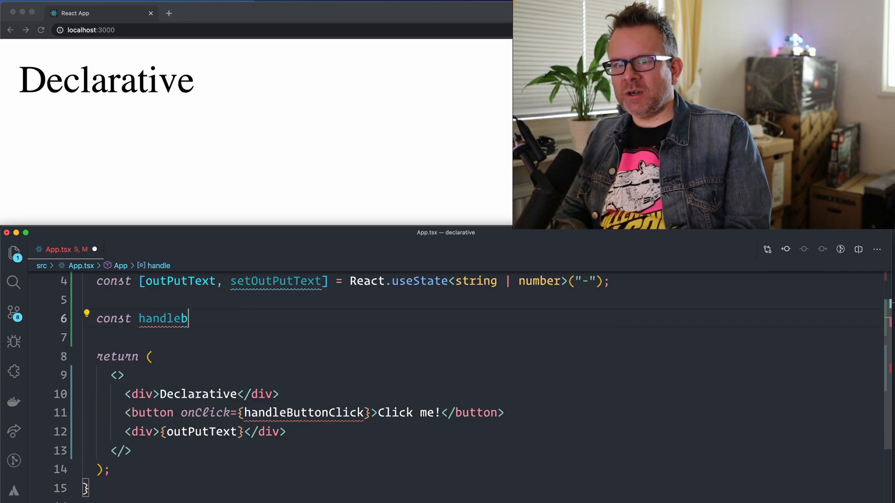
key(Backspace)
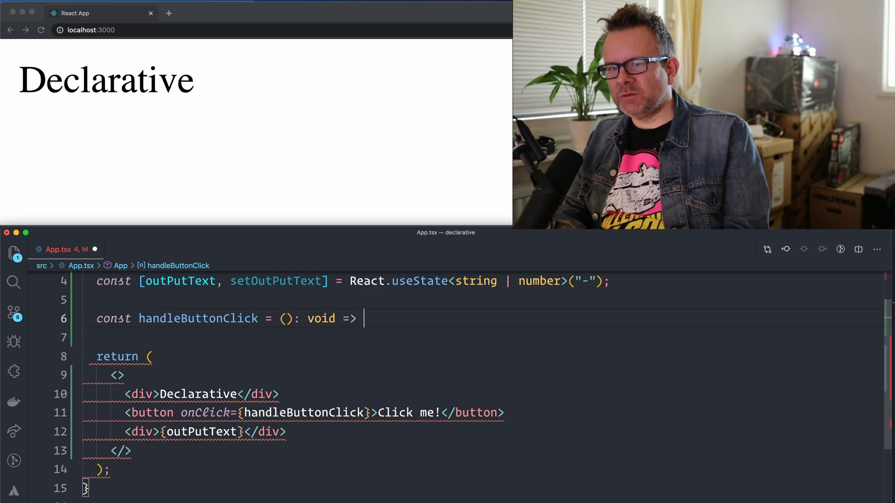
text(setOutPutText)
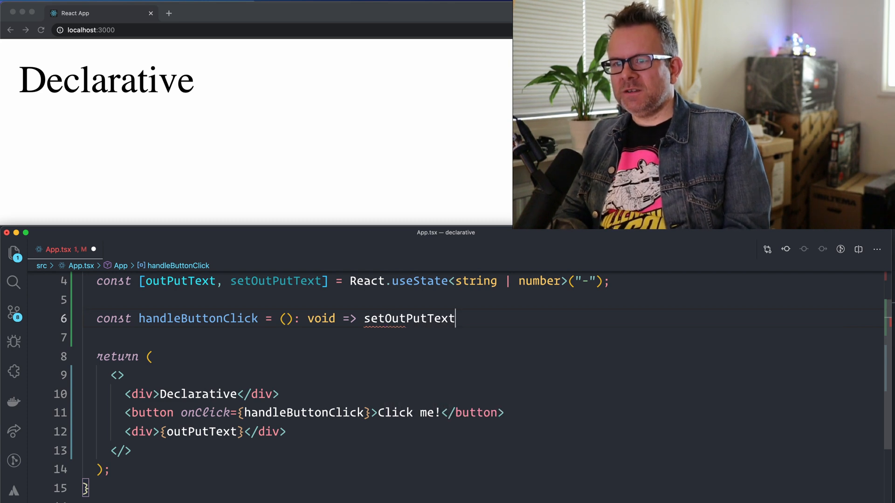
text(())
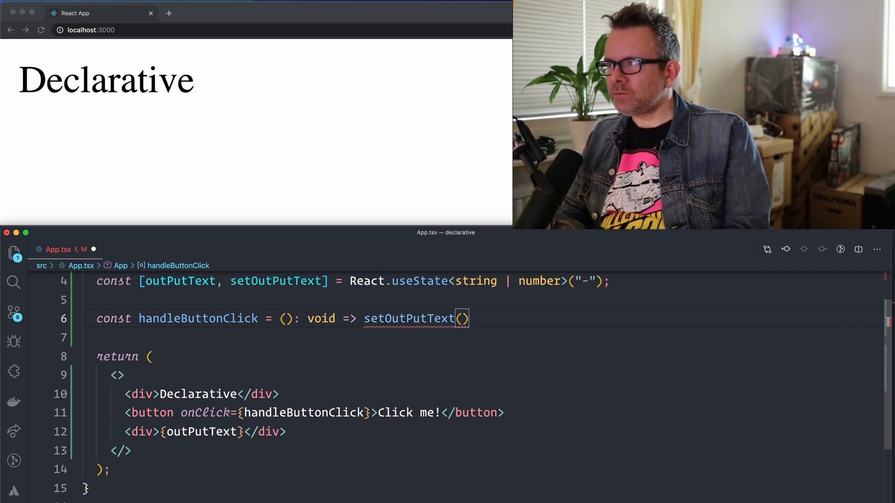
text(Math.random)
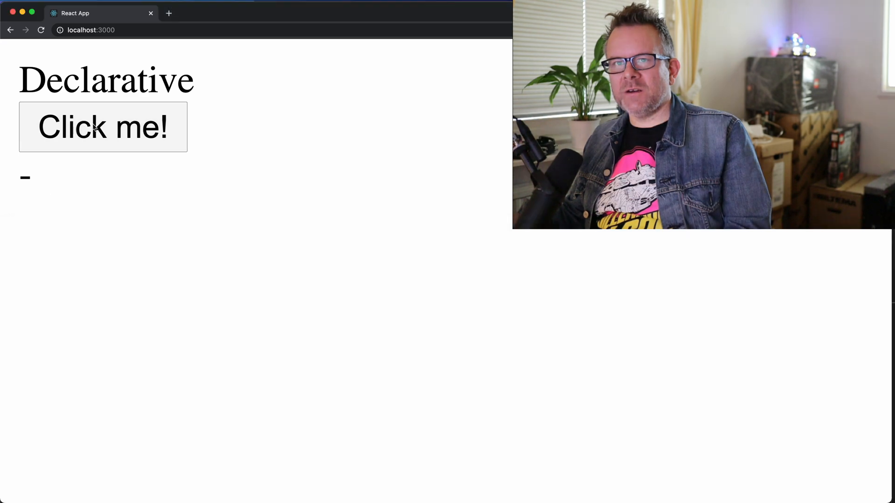
- Hit Click me! on localhost:3000 to show a random number under Declarative
click(102, 127)
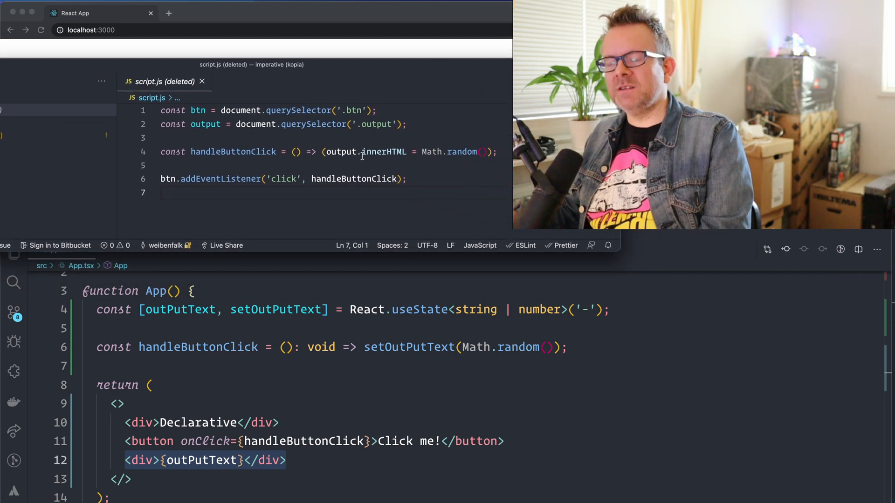
mouse_move(425, 178)
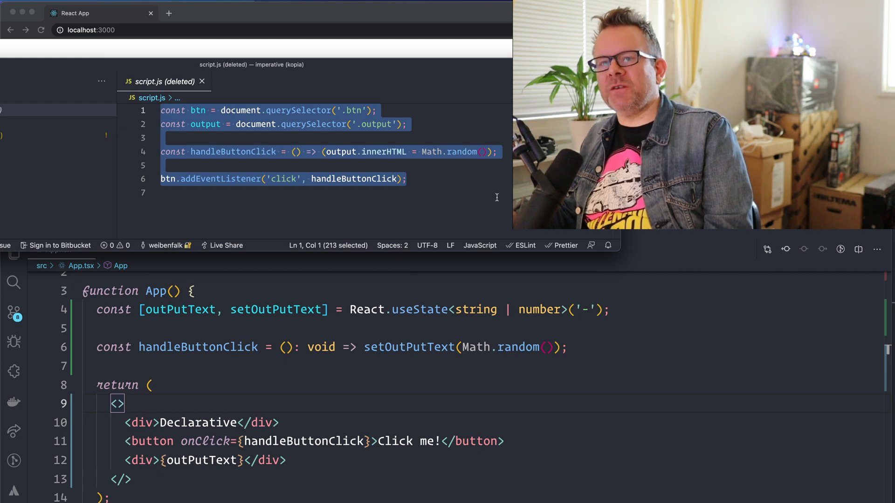
- Clear the script.js selection, close its tab and collapse the imperative project folder
click(459, 192)
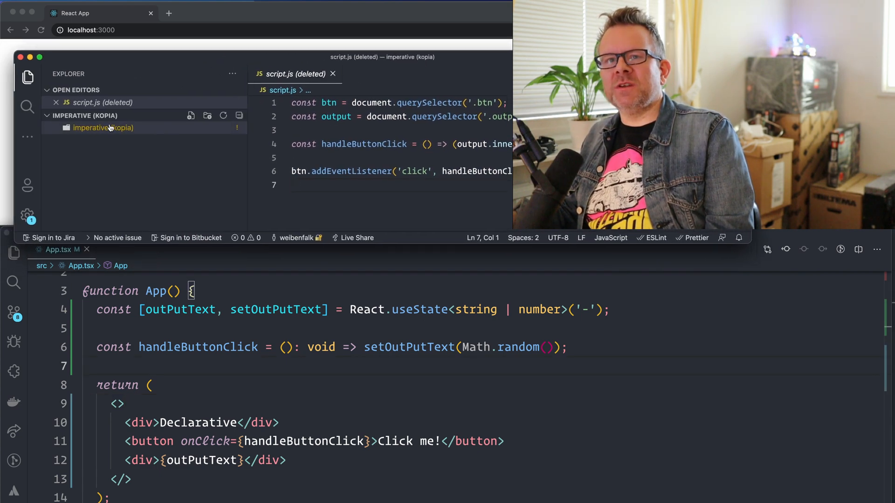
mouse_move(136, 174)
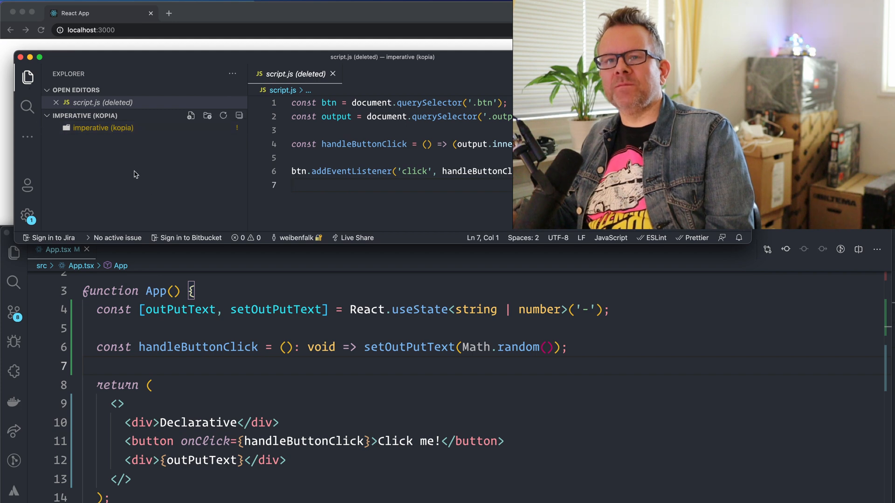
click(332, 73)
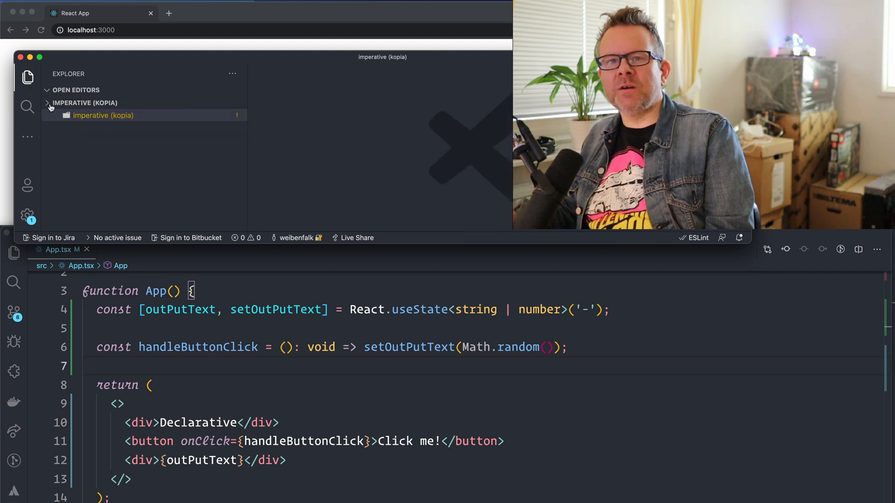
click(47, 102)
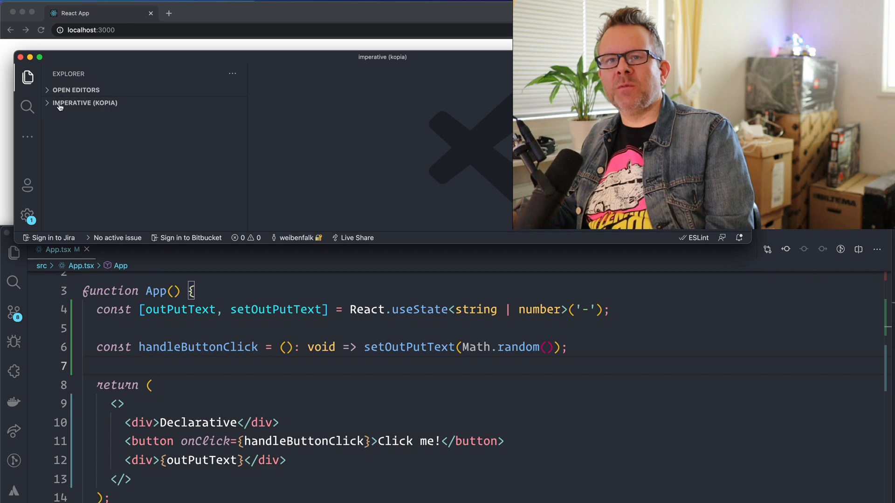